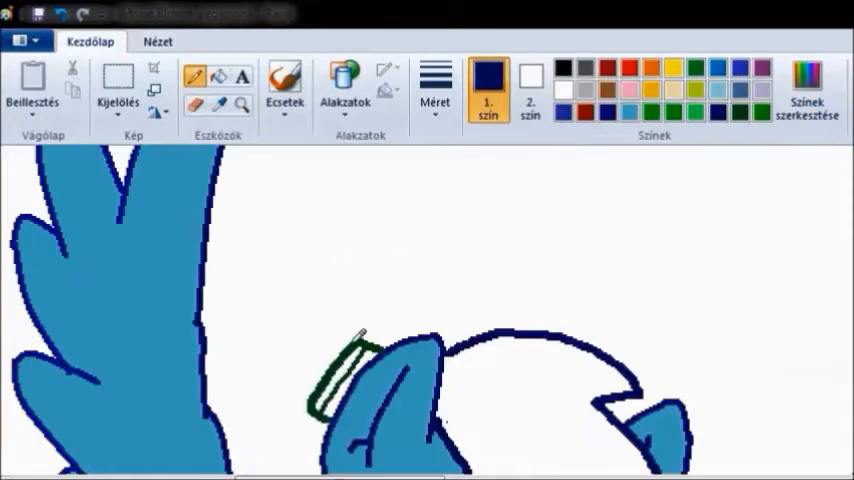
# Draw the hair tie on the blue pony's mane and add pink stripes to its tail
pyautogui.click(435, 88)
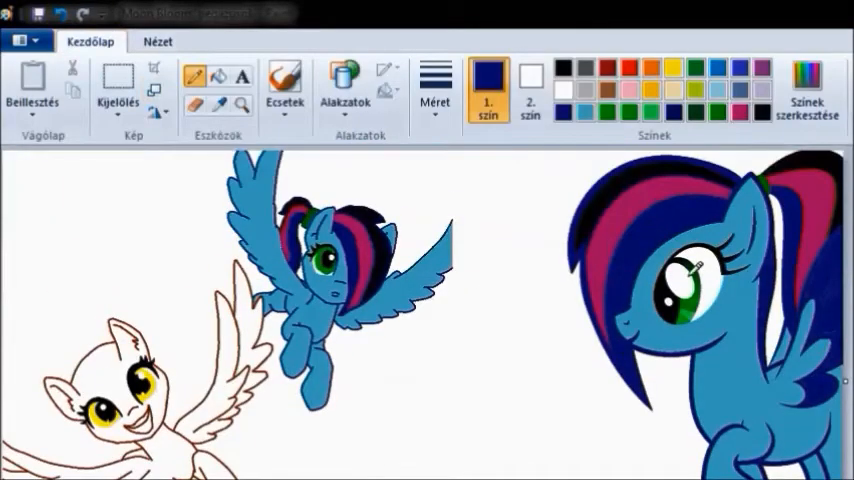
pyautogui.click(157, 41)
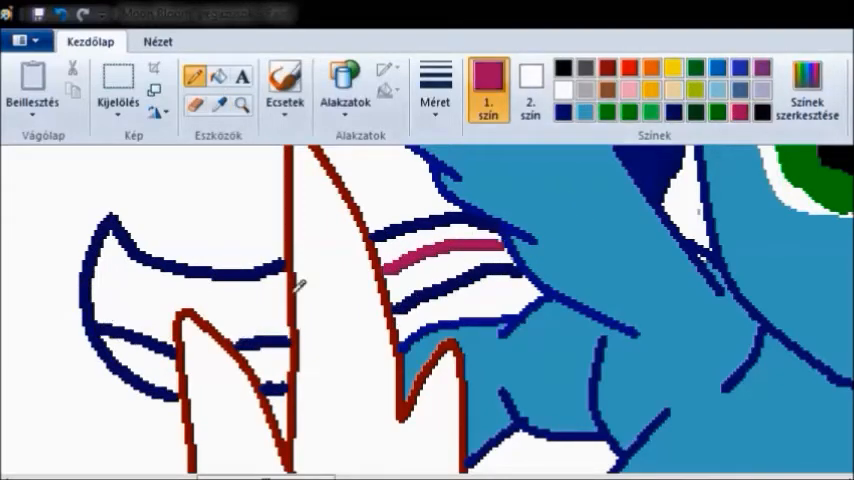
pyautogui.click(428, 263)
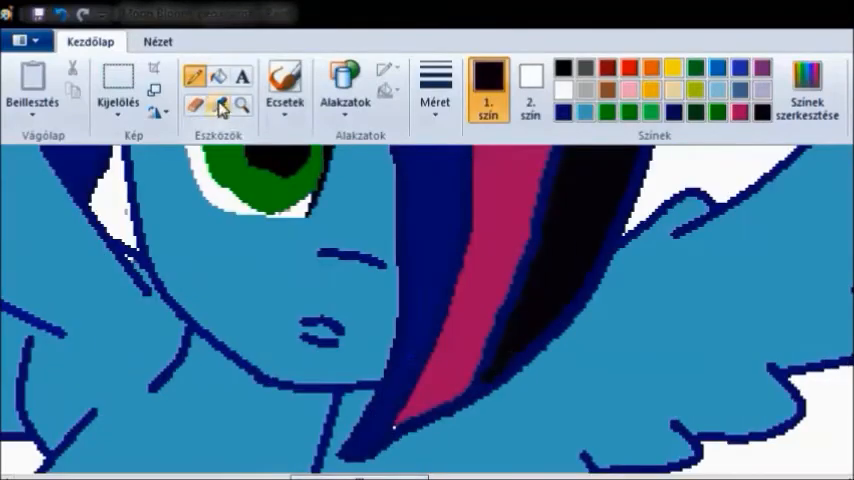
pyautogui.click(157, 41)
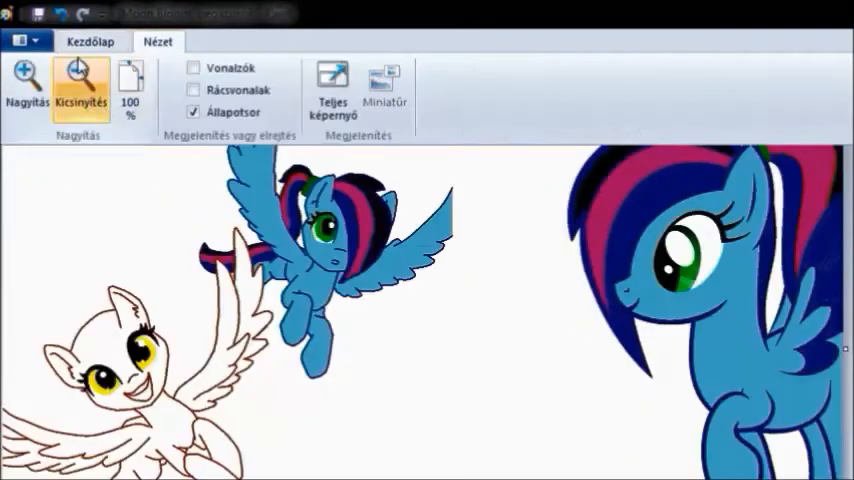
# Draw a feather line across the blue pony's wing
pyautogui.click(90, 41)
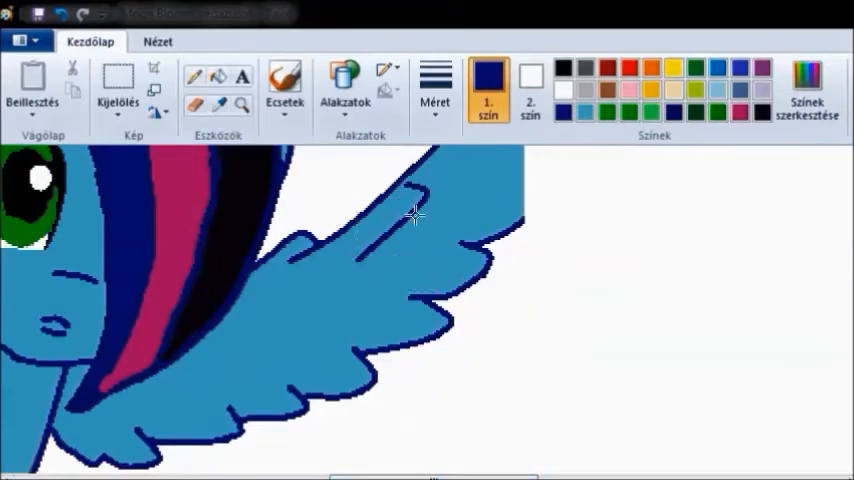
pyautogui.moveTo(415, 215); pyautogui.dragTo(132, 387)
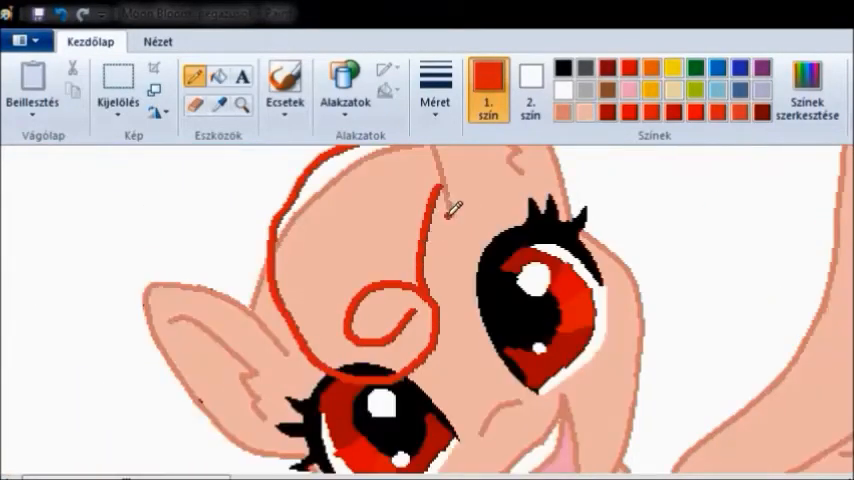
# Draw more curly red mane strands and check the banded tail outline
pyautogui.moveTo(450, 210); pyautogui.dragTo(660, 200)
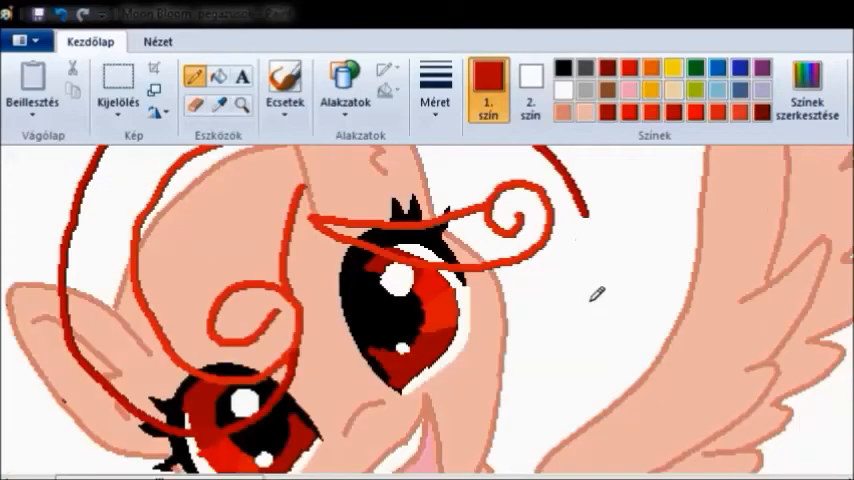
pyautogui.click(158, 41)
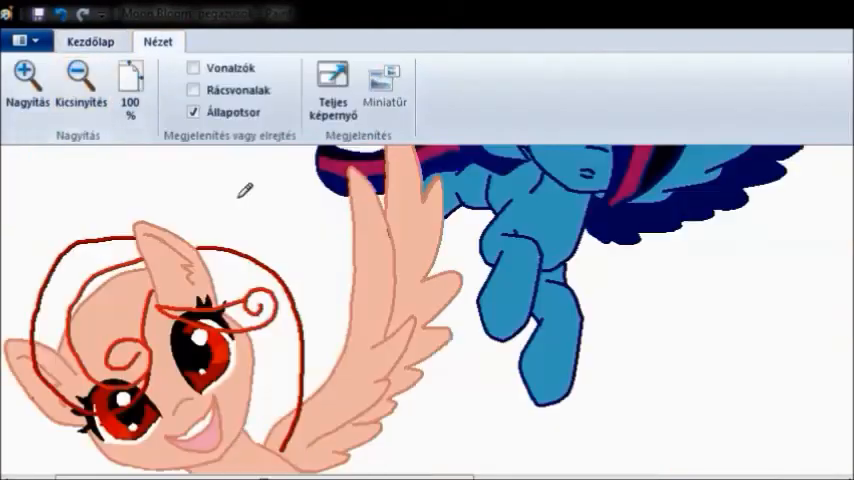
pyautogui.click(90, 41)
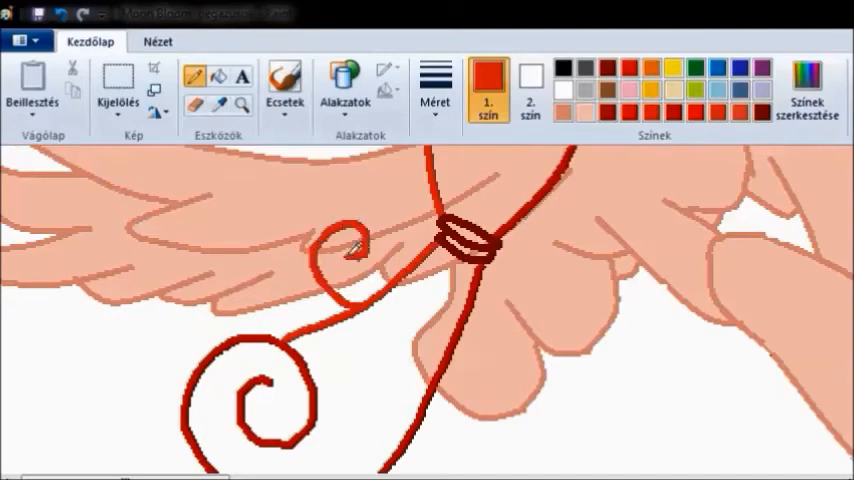
pyautogui.click(158, 41)
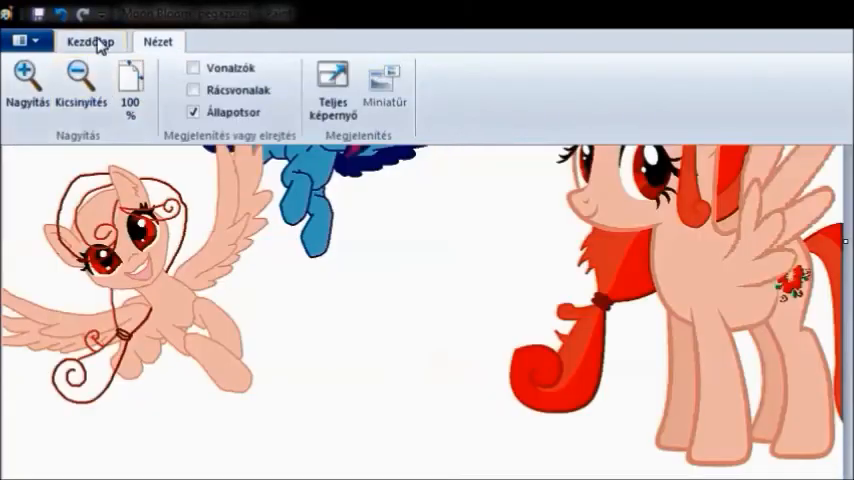
# Fill the curly tail with bright and lighter red below a dark red band
pyautogui.click(89, 41)
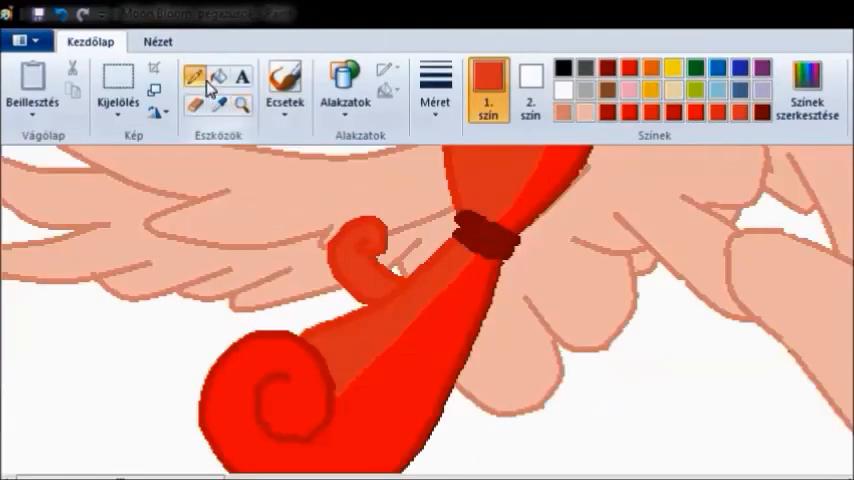
pyautogui.click(158, 41)
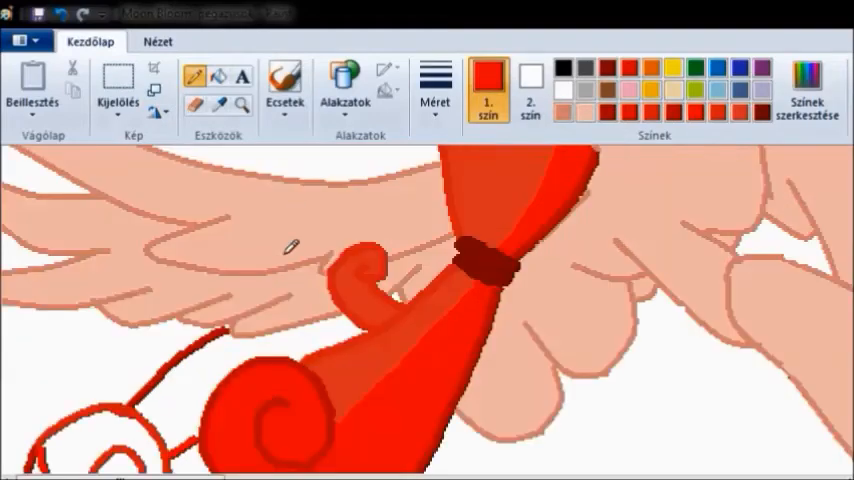
# Fill the peach pony's mane curls with red shades
pyautogui.click(158, 41)
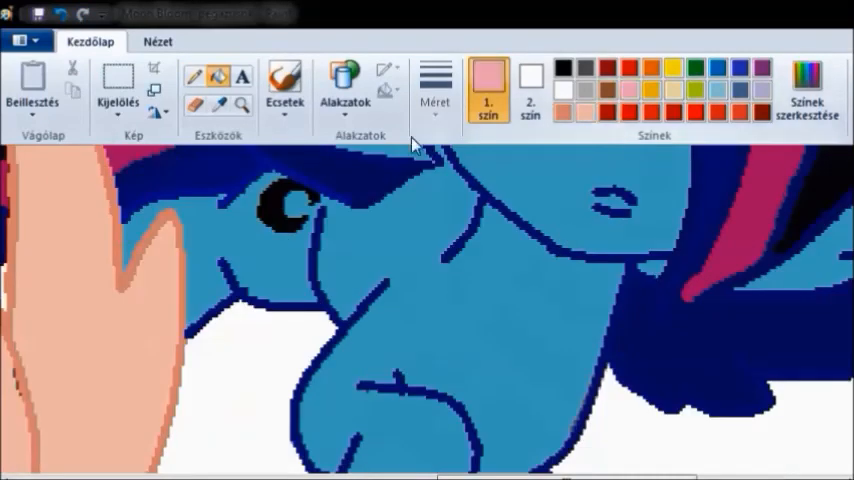
# Type the signature 'DragonPaintMusic' near the bottom of the picture
pyautogui.click(295, 205)
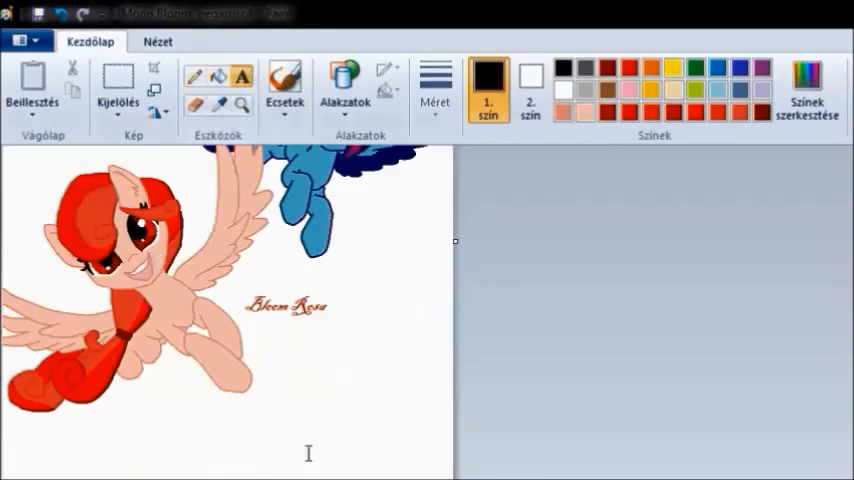
pyautogui.write('DragonPaintMusic')
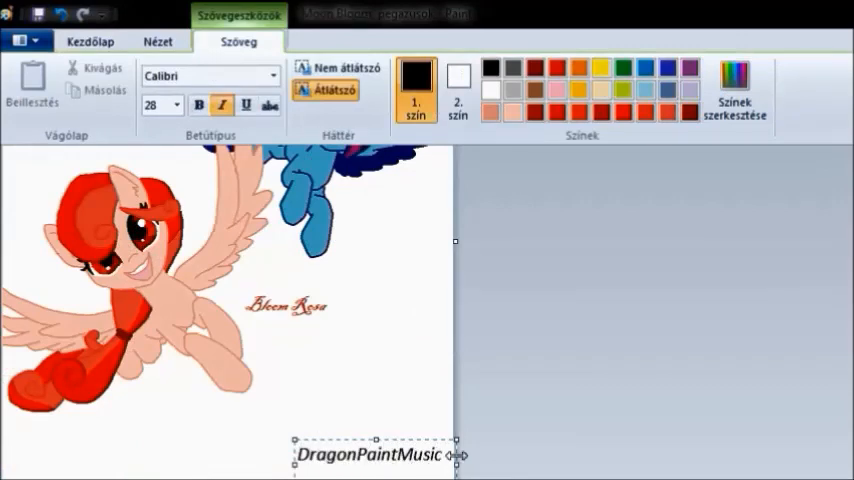